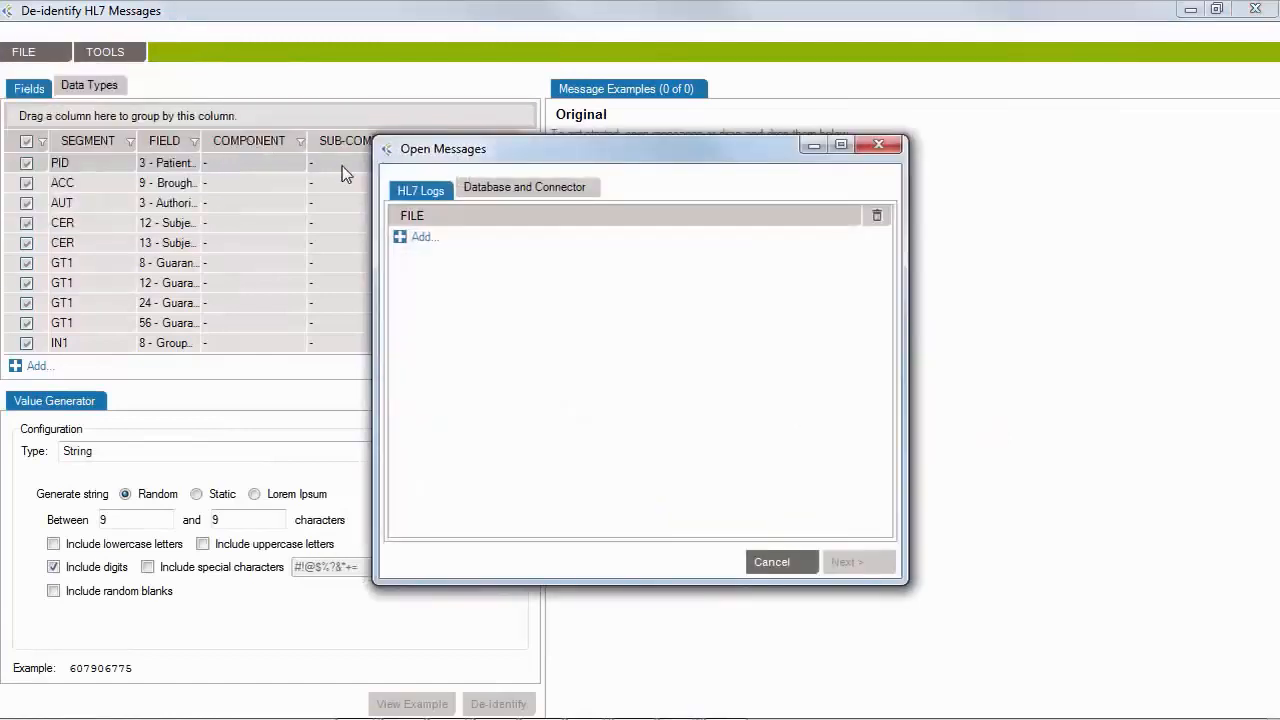
Step: Add the sample HL7 log files so original and de-identified messages display side by side
click(424, 236)
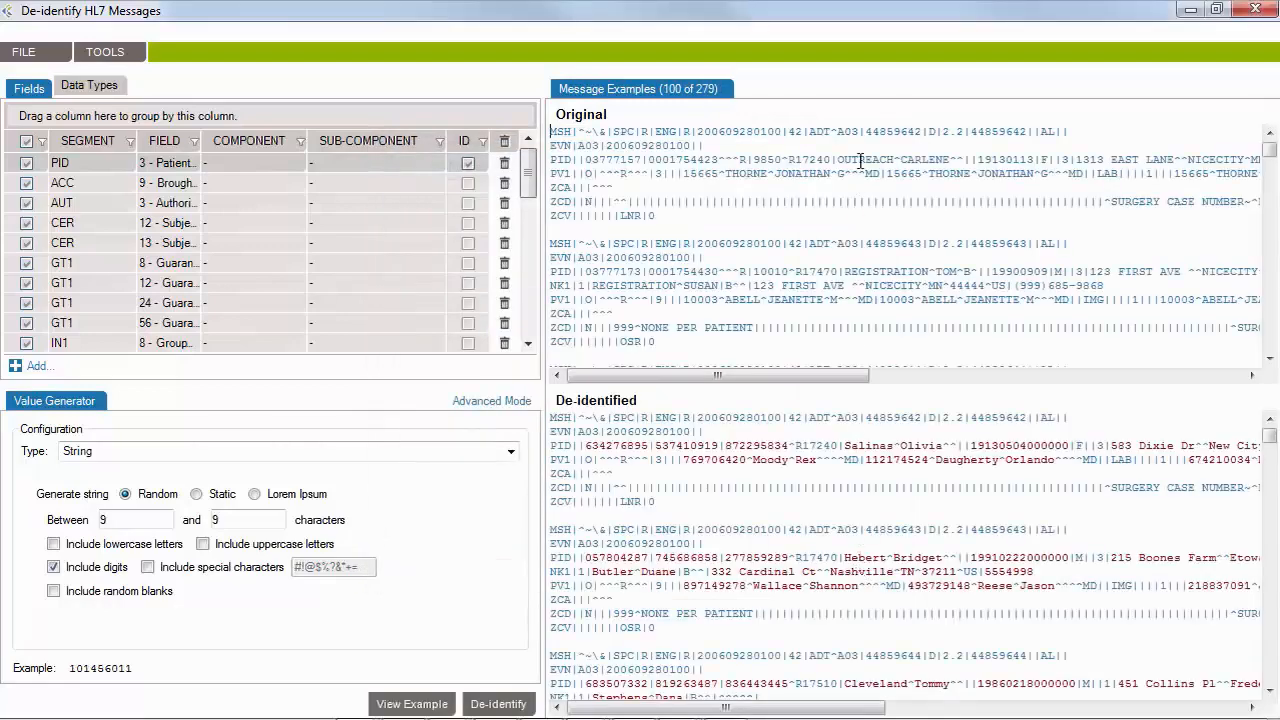
Step: Highlight the patient name in an original message and reveal further fields like SSN and death date
double_click(900, 160)
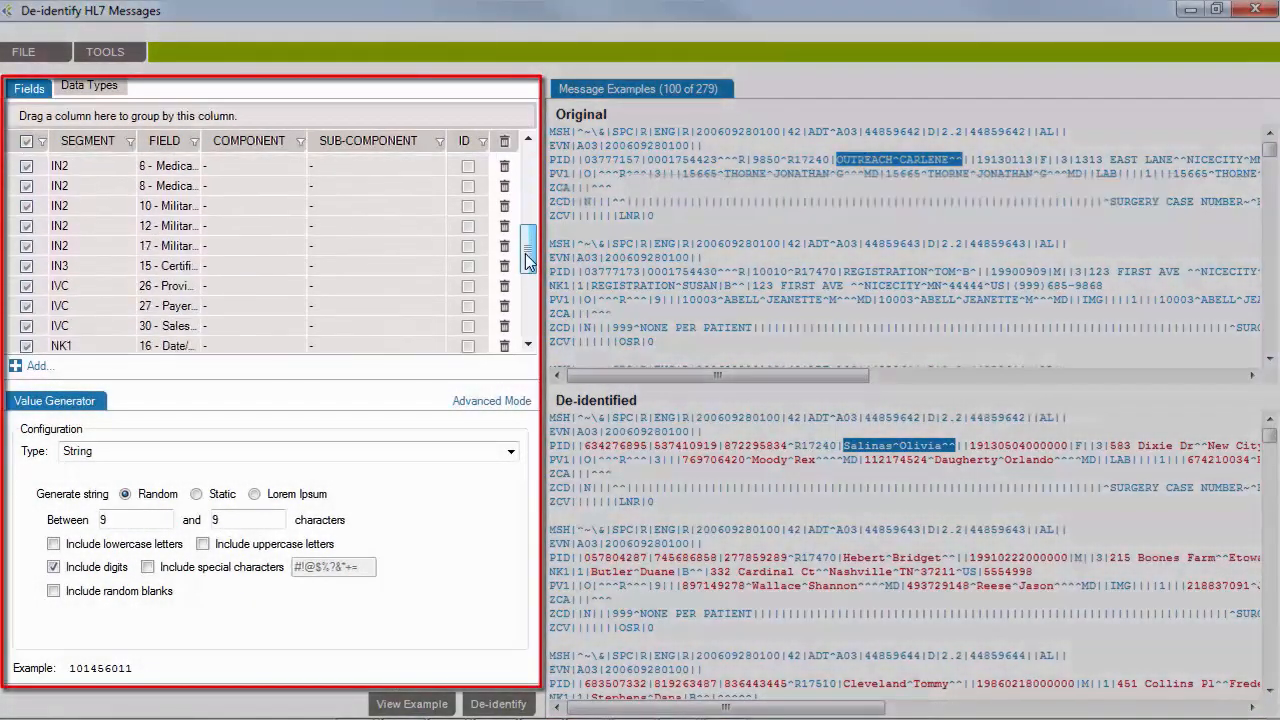
scroll(down, 3)
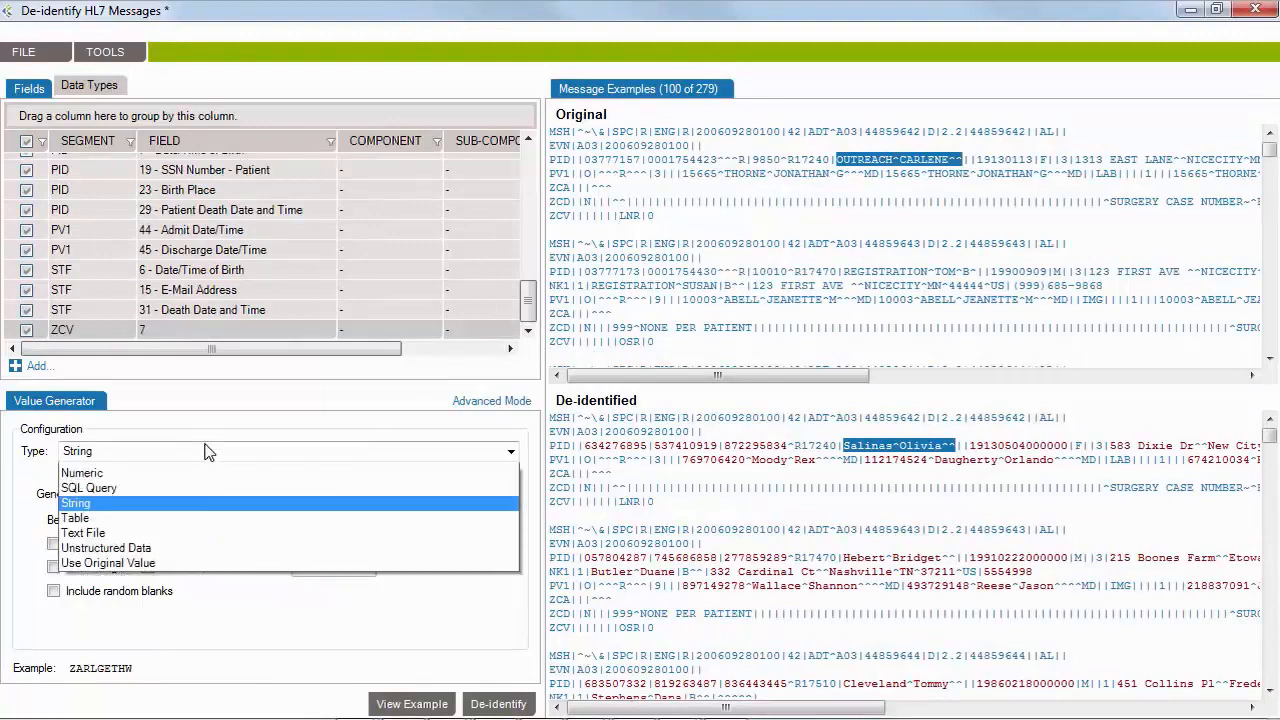
Step: Set ZCV 7's value generator to draw replacements from the patient profile Excel file
click(88, 488)
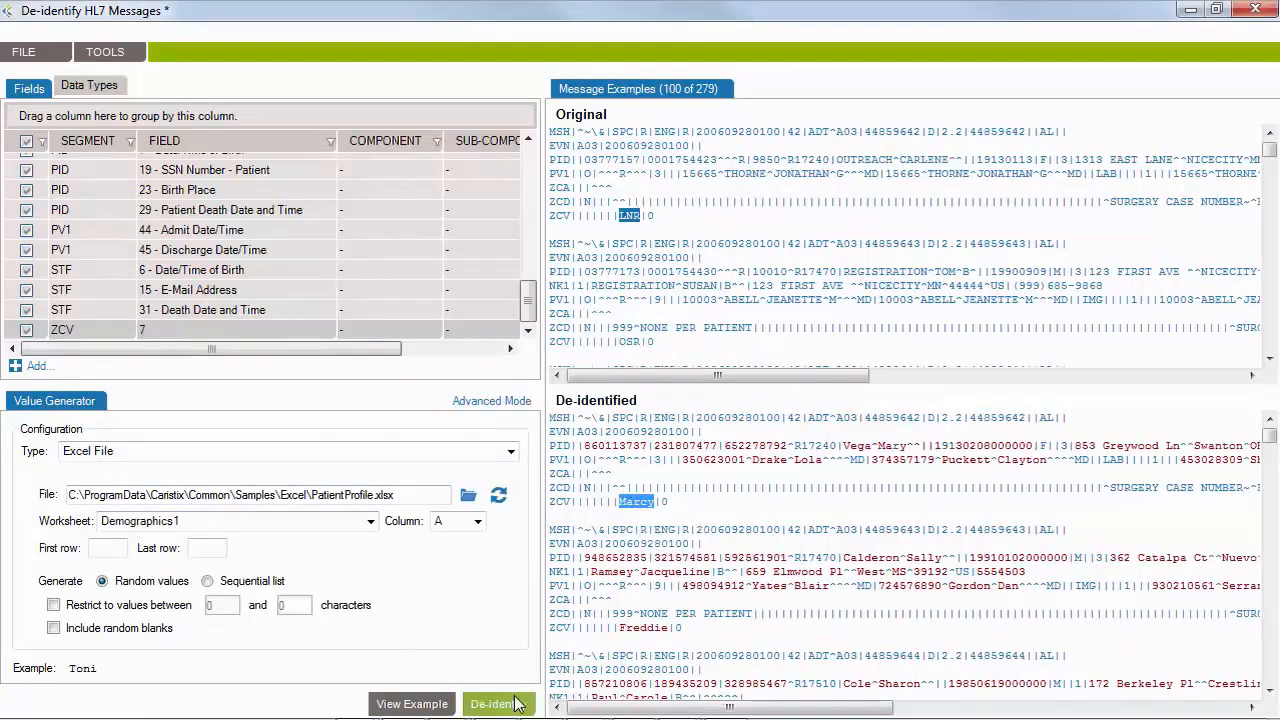
Step: De-identify all loaded messages, save them to file, and view the process summary PDF
click(498, 704)
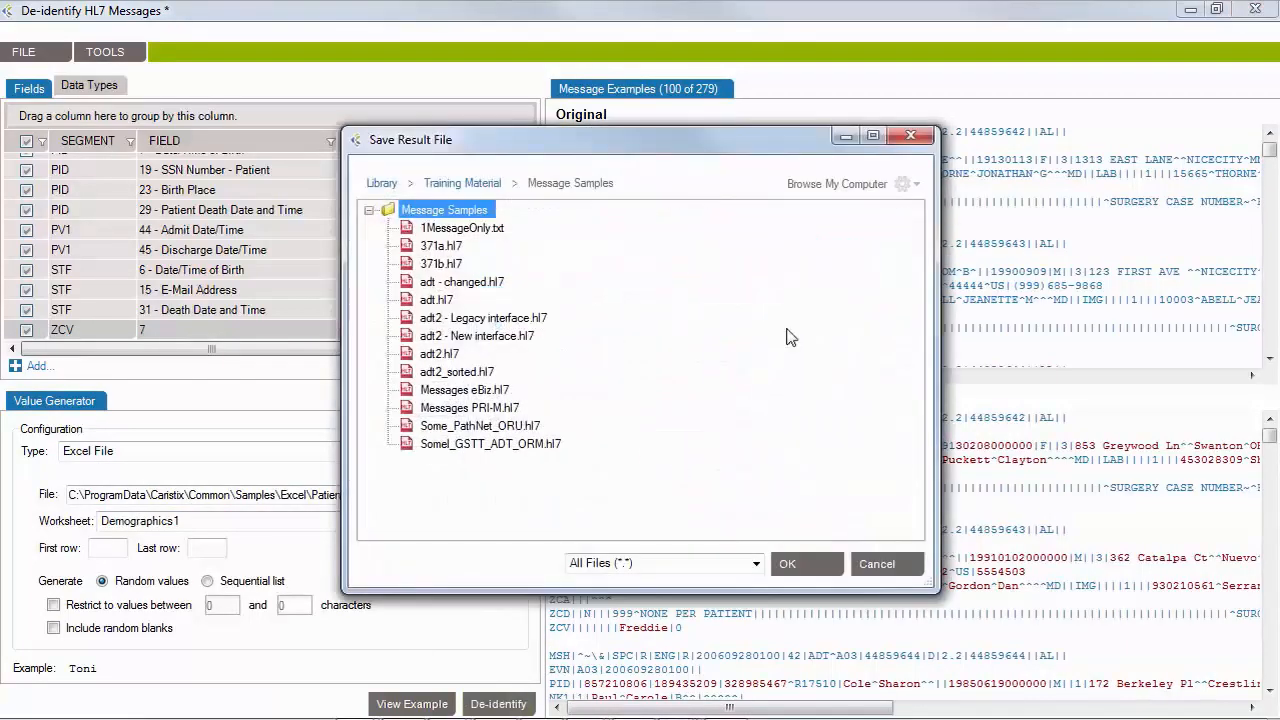
click(836, 184)
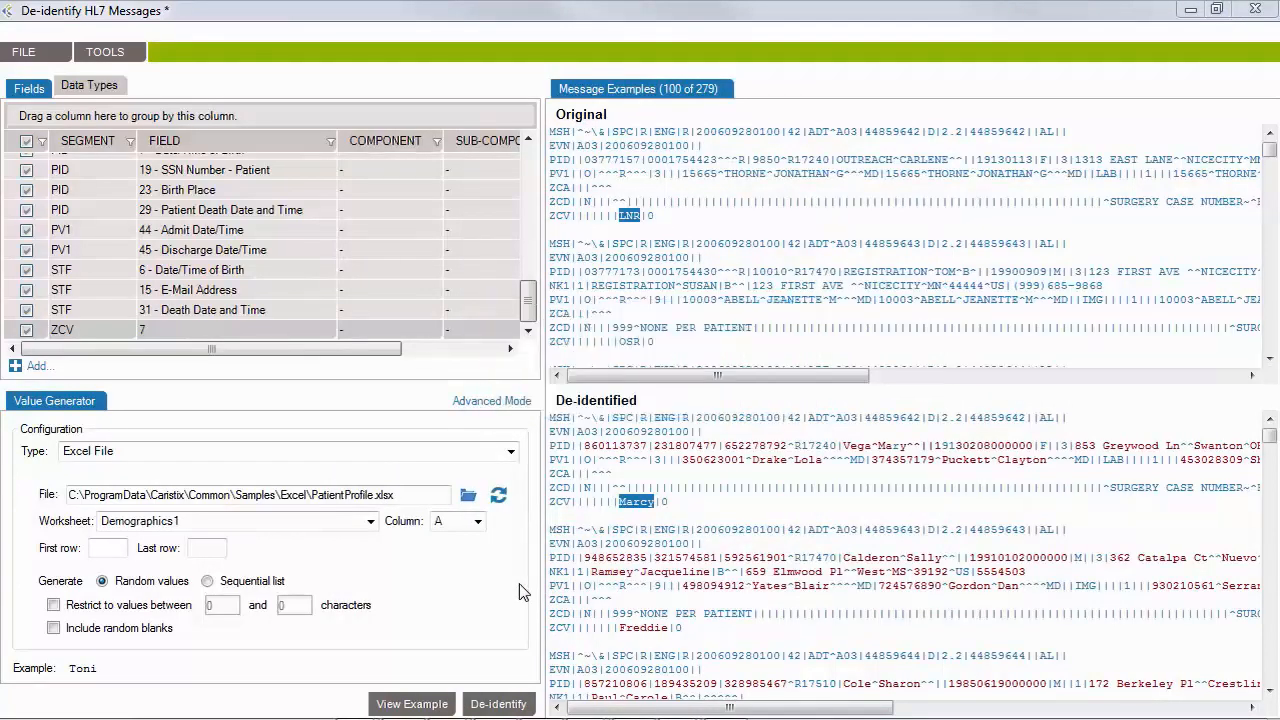
click(498, 704)
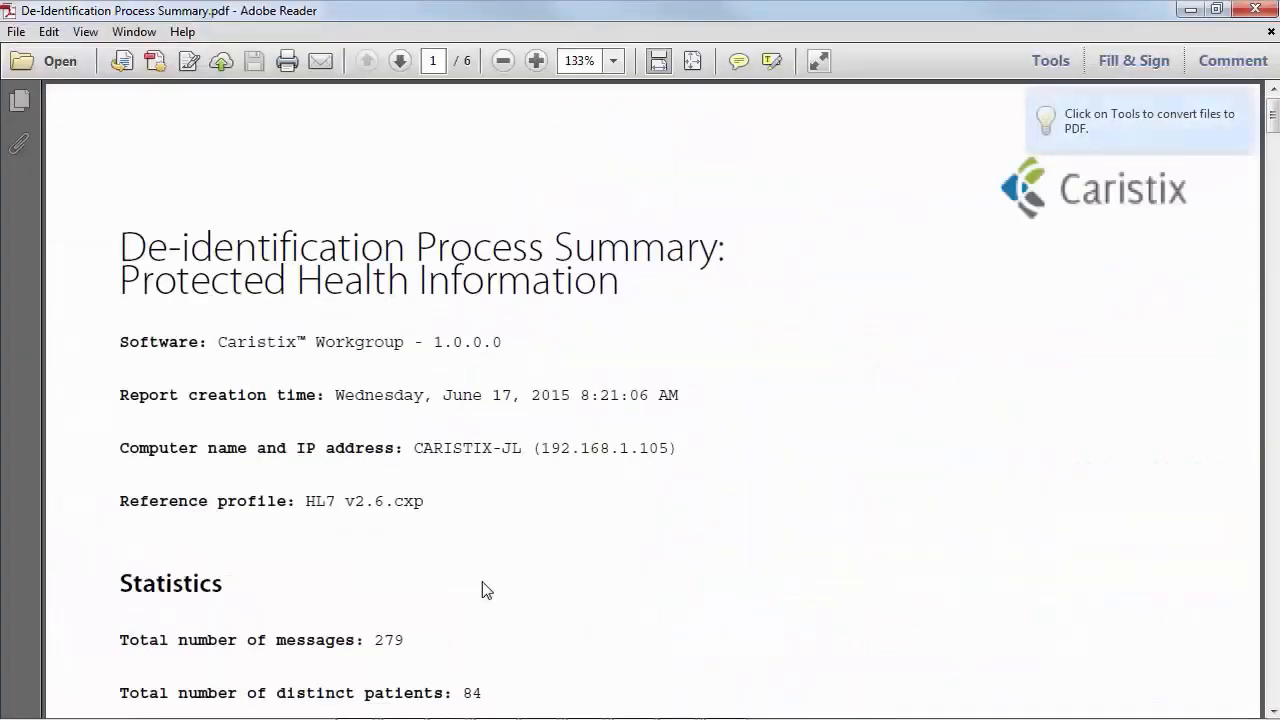